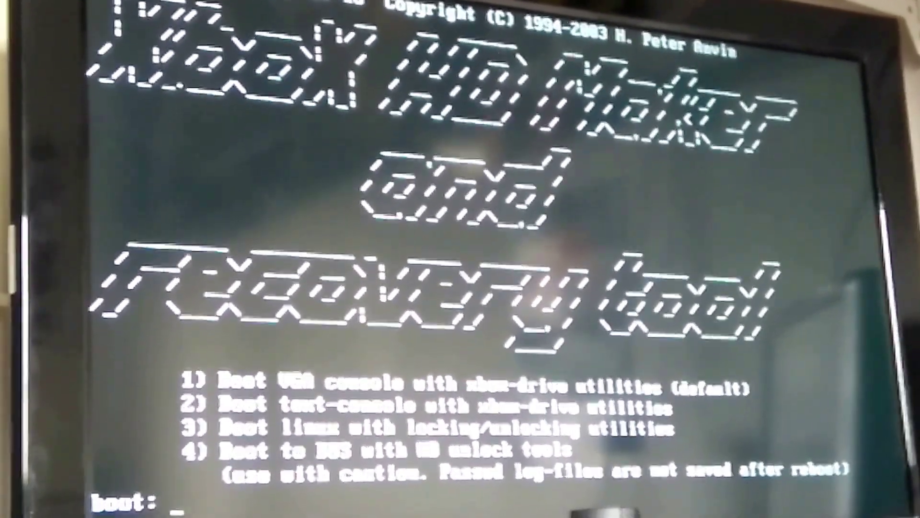
pyautogui.write('3')
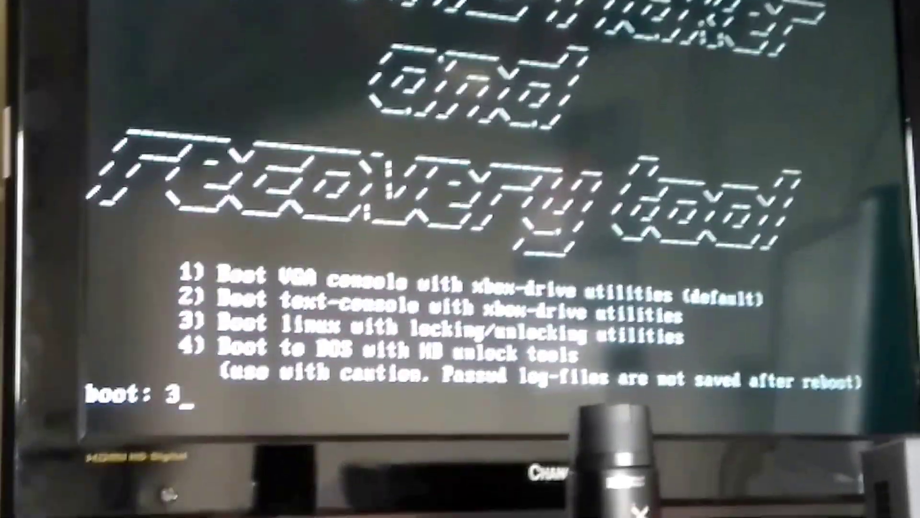